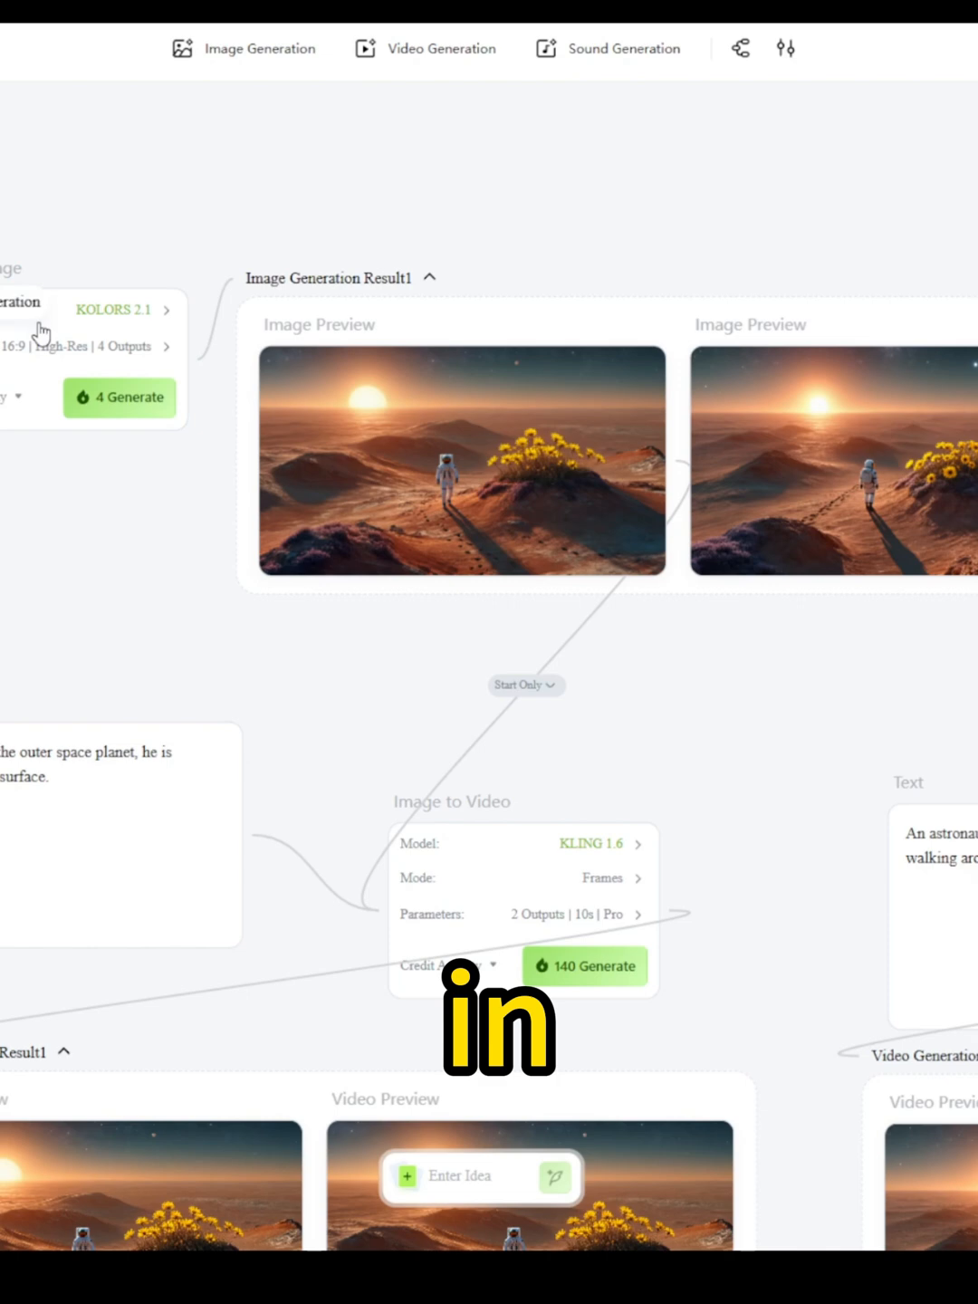
Open the Image node's History picker and scroll through previously created Creatives images
left_click(122, 309)
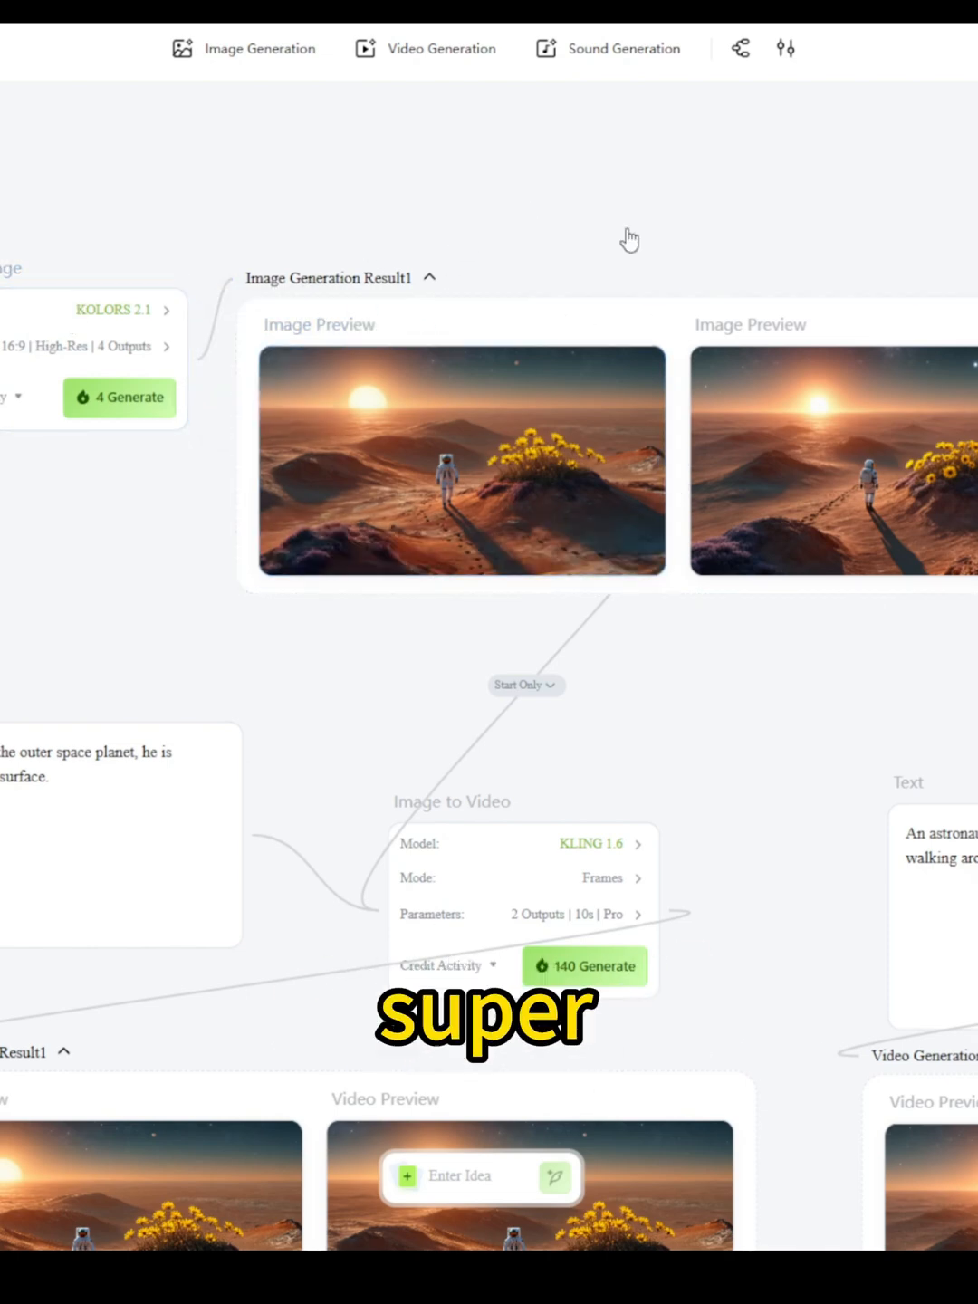
left_click(739, 48)
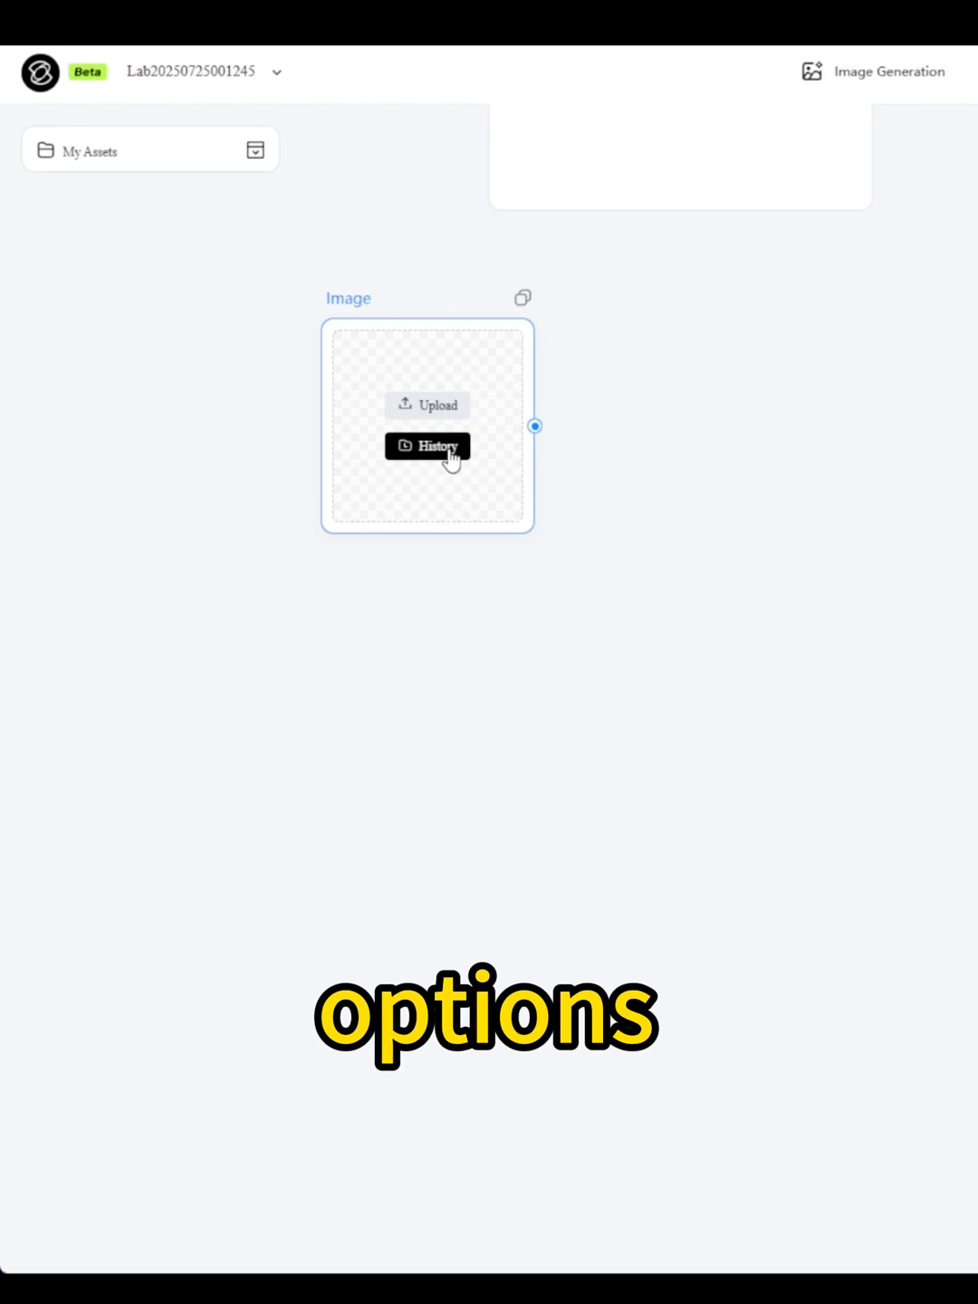
left_click(426, 445)
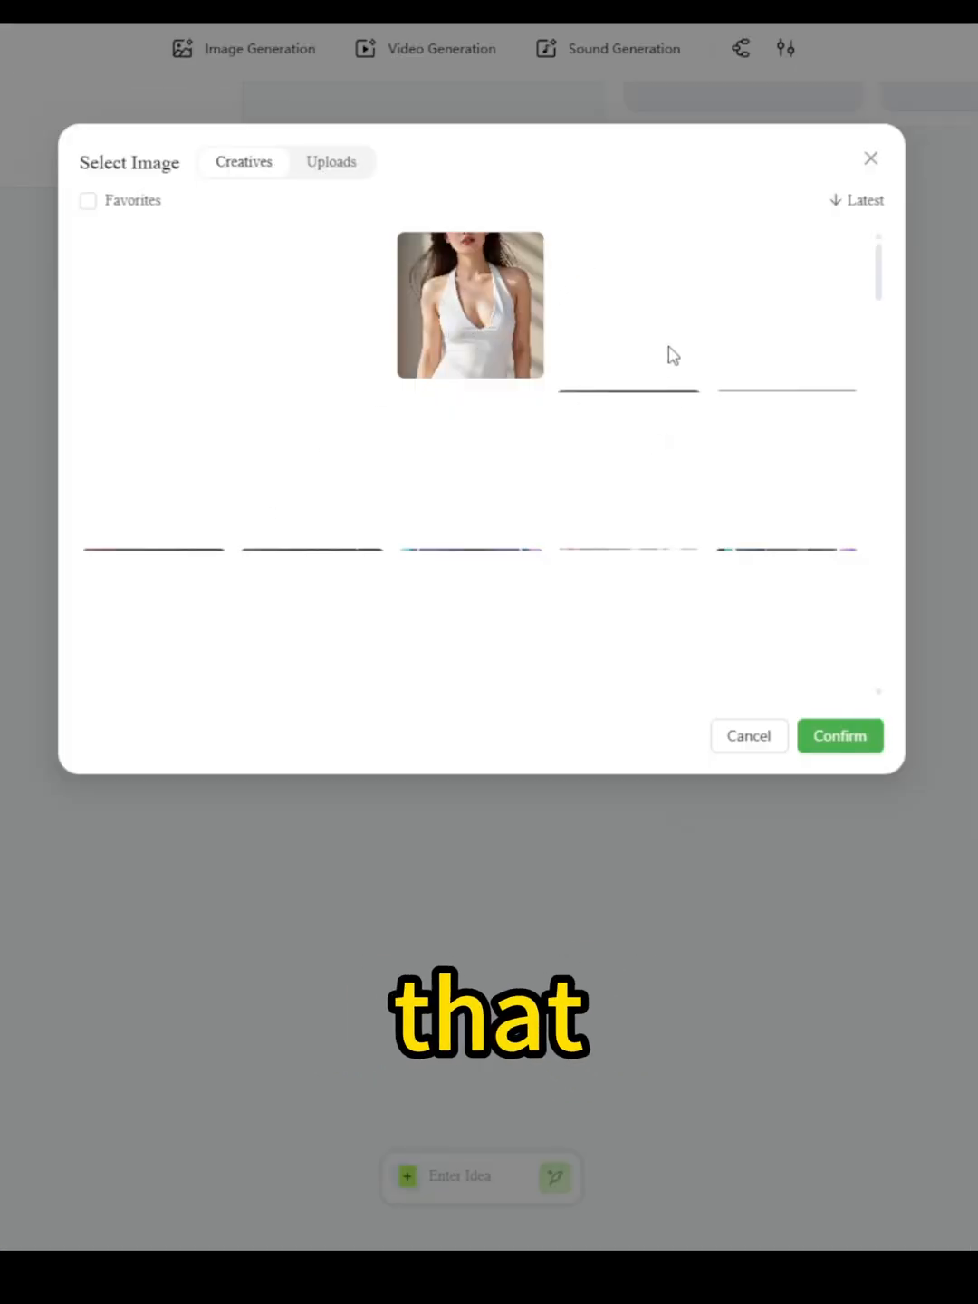
scroll("down", 3)
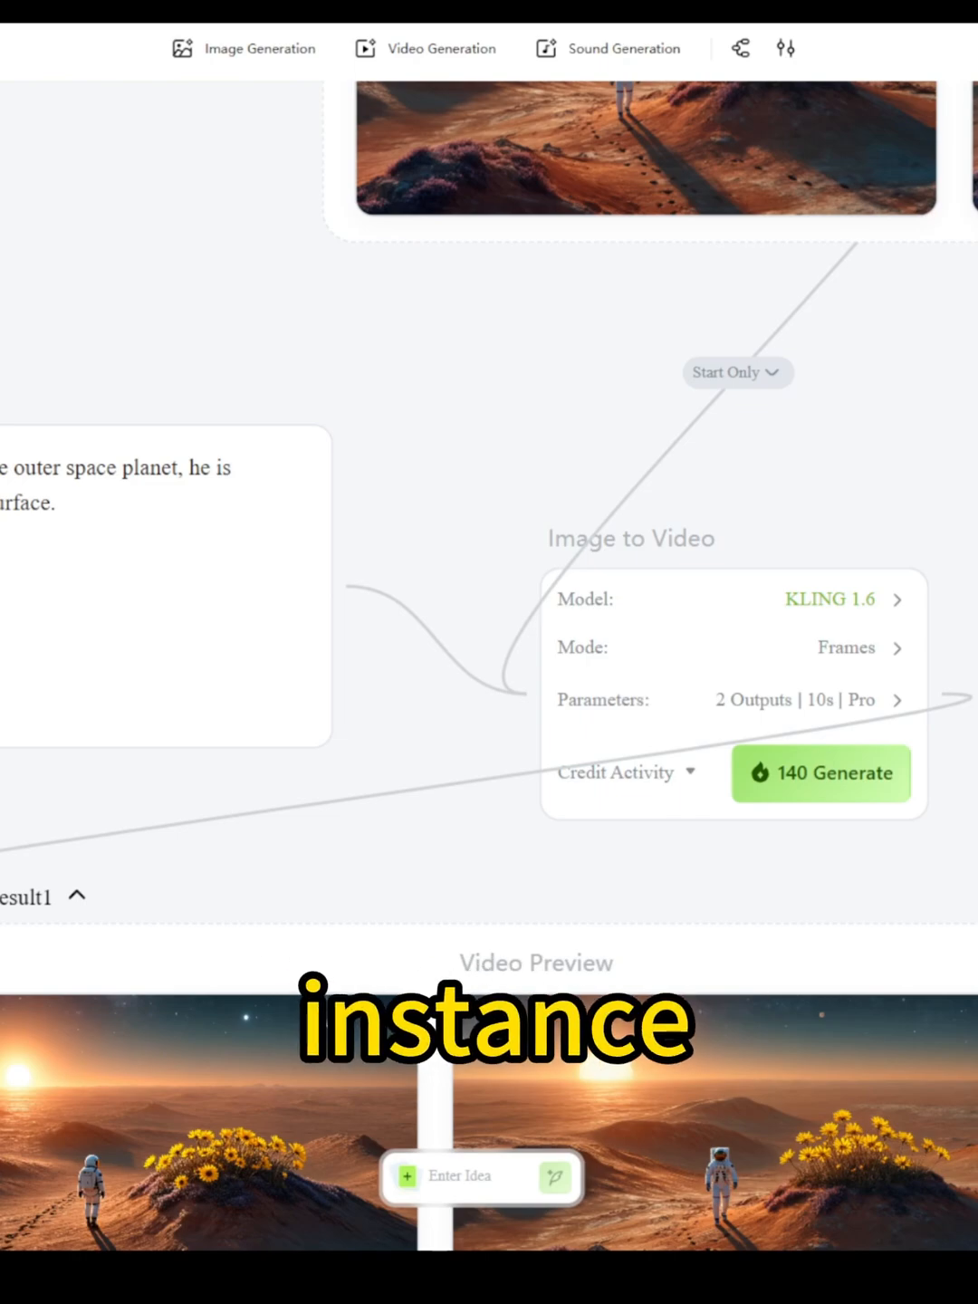
Leave the Lab canvas for the Kling AI home page's community creations feed
left_click(63, 148)
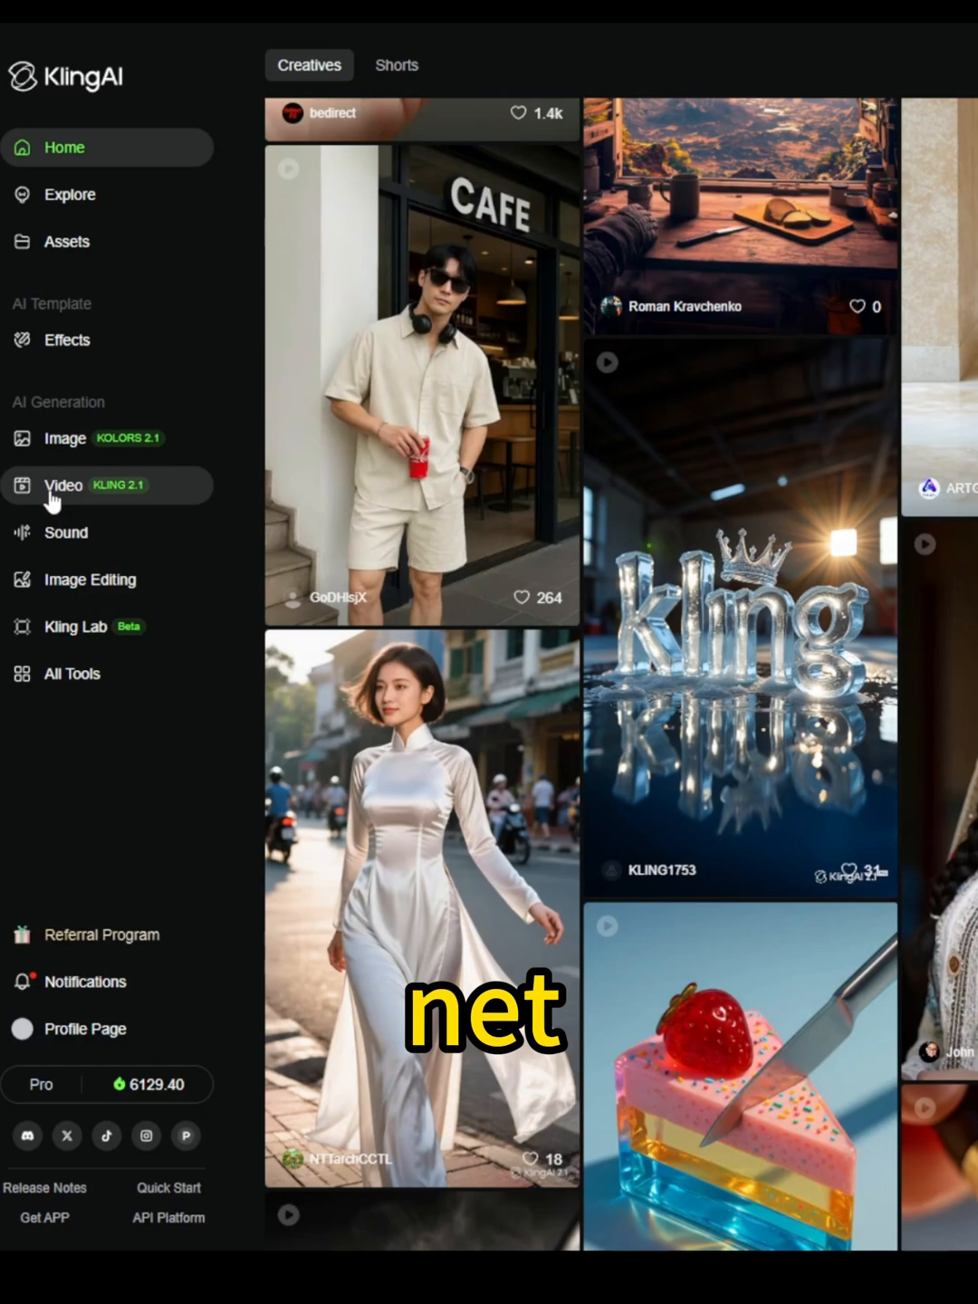
Open the standalone Video Generation page in Image to Video mode from the sidebar
left_click(63, 485)
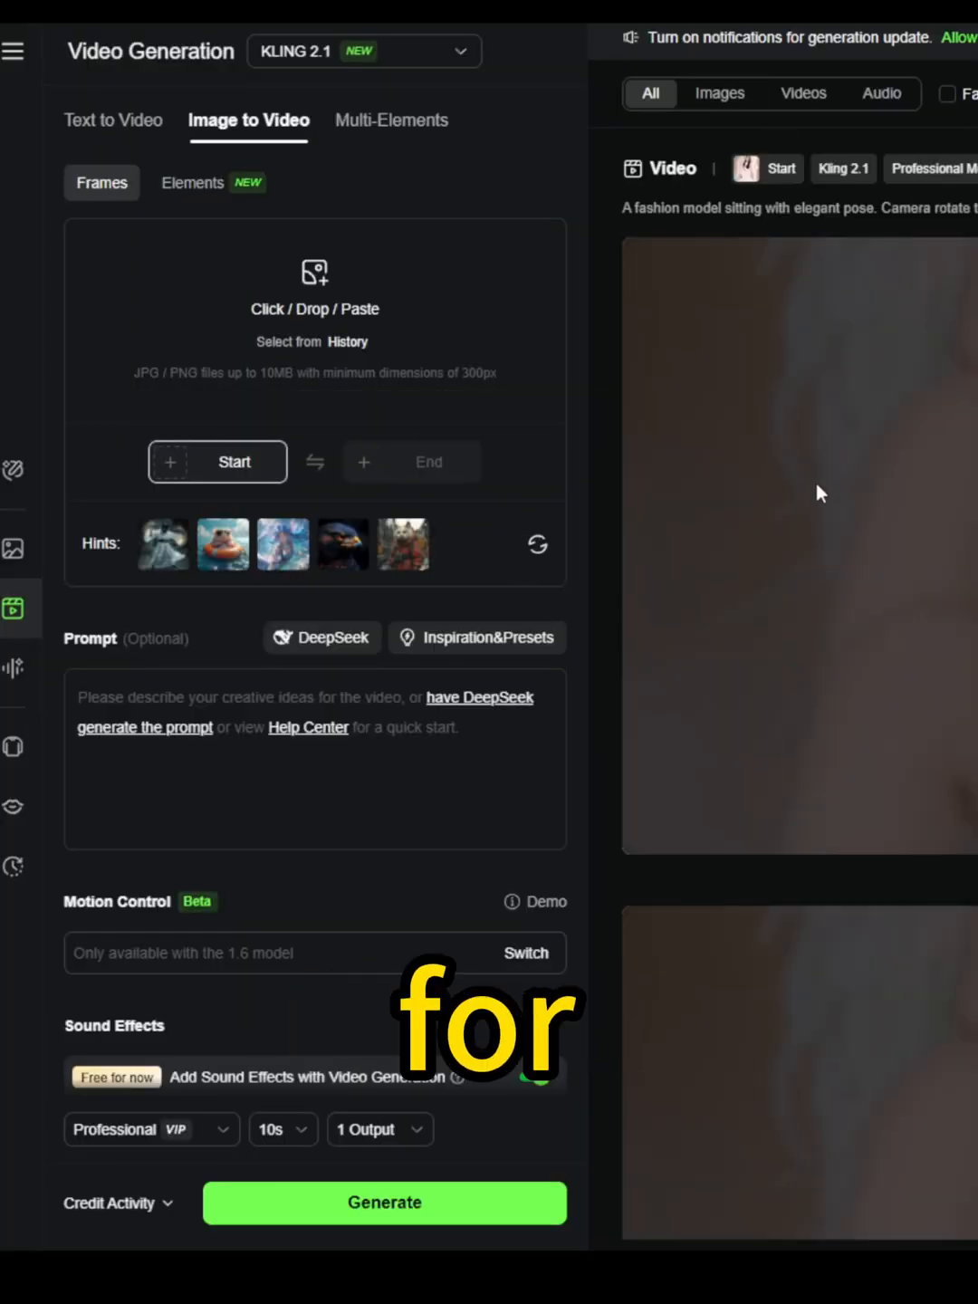